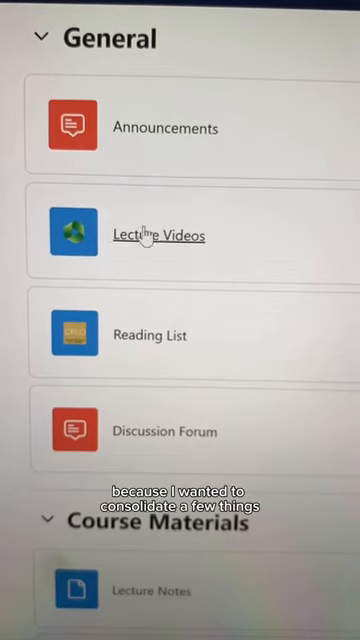
- Start 'Scan Docs with CamScanner' from the welcome screen, keeping Single mode aimed at the notes
{"action": "left_click", "coordinate": [160, 234]}
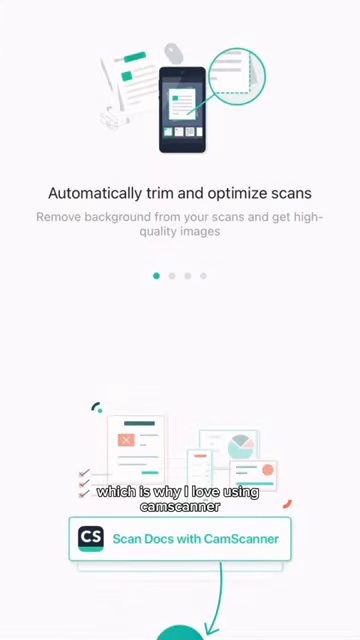
{"action": "left_click", "coordinate": [180, 538]}
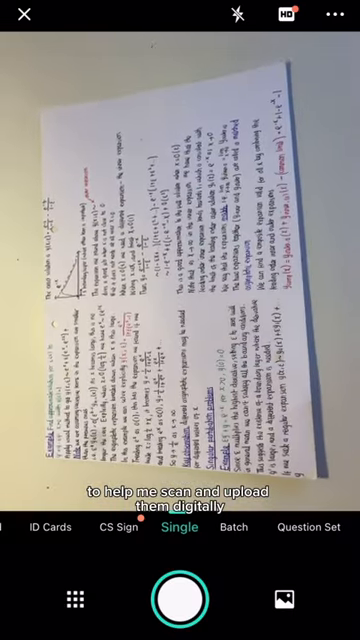